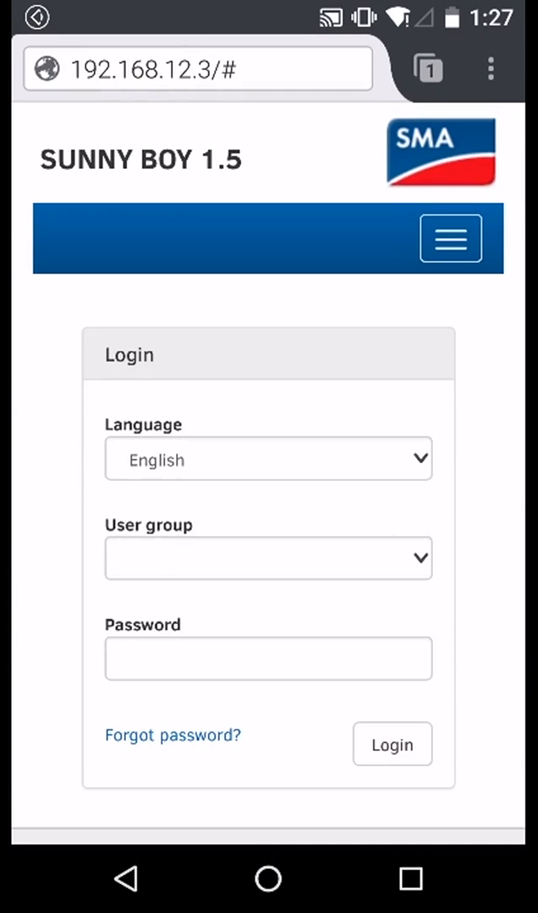
- Log in to the inverter as the User group with its password
click(268, 558)
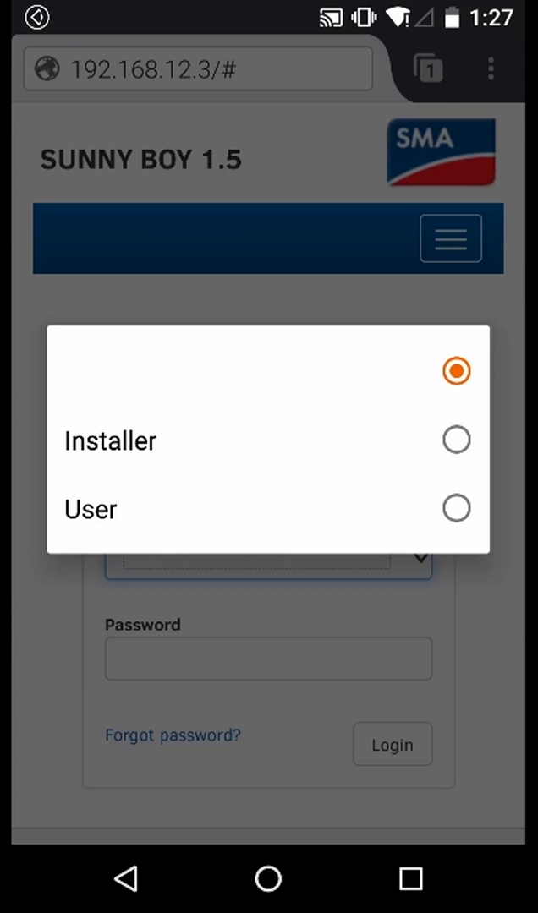
click(89, 508)
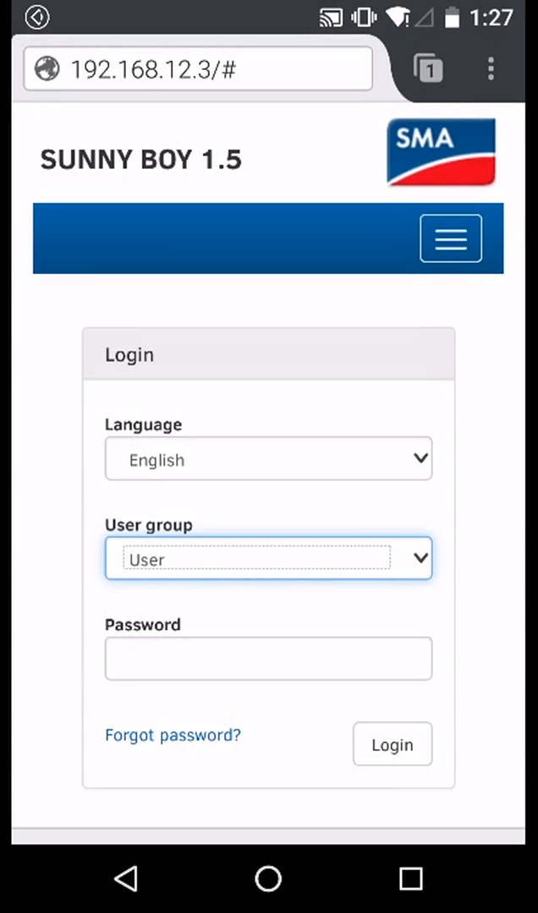
click(392, 744)
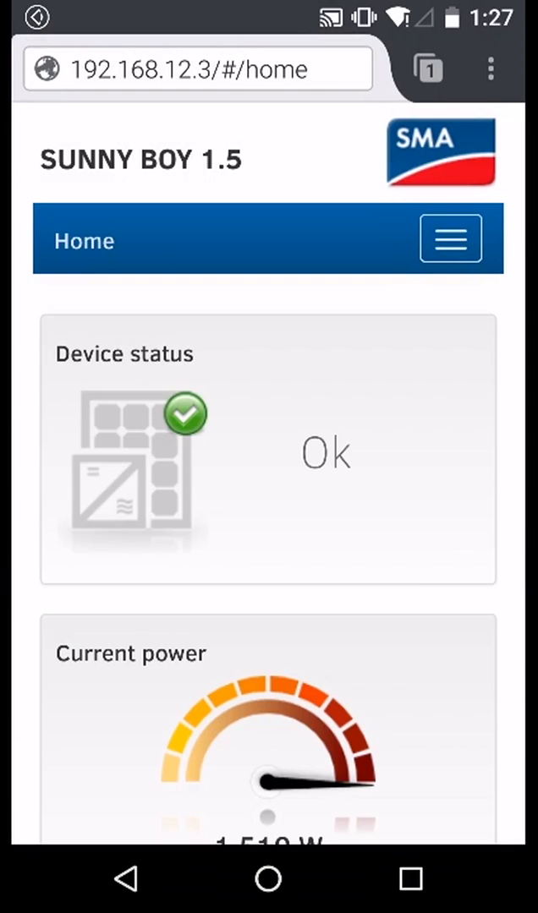
- From Device Configuration, start Update firmware on the SB1.5 inverter's settings
click(450, 238)
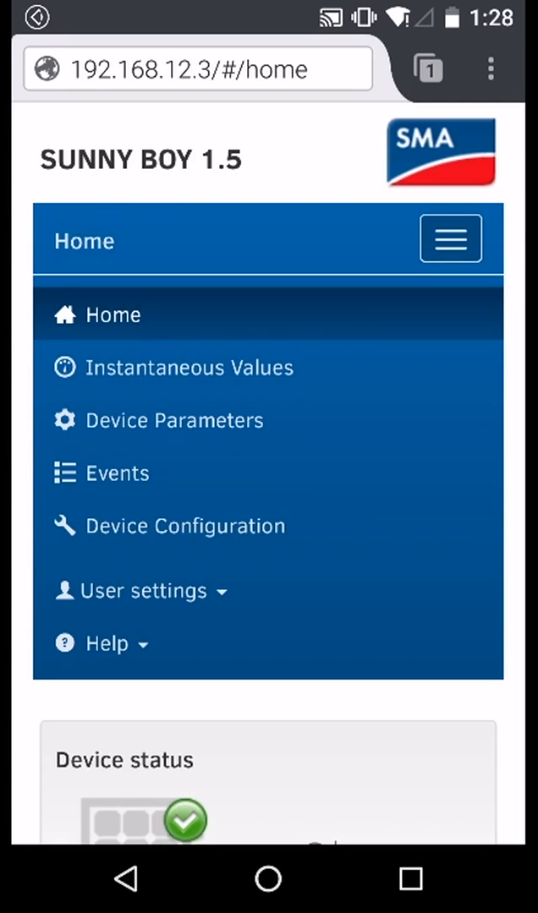
click(185, 524)
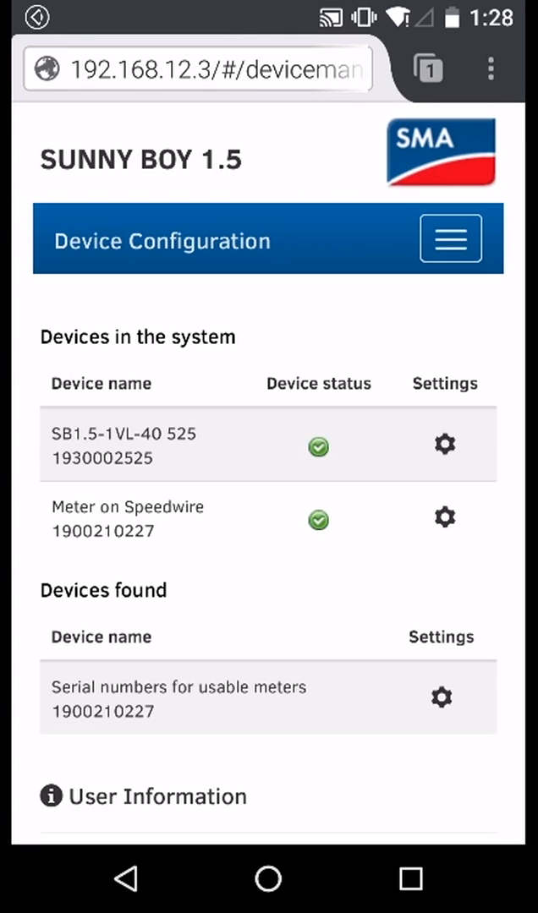
click(444, 444)
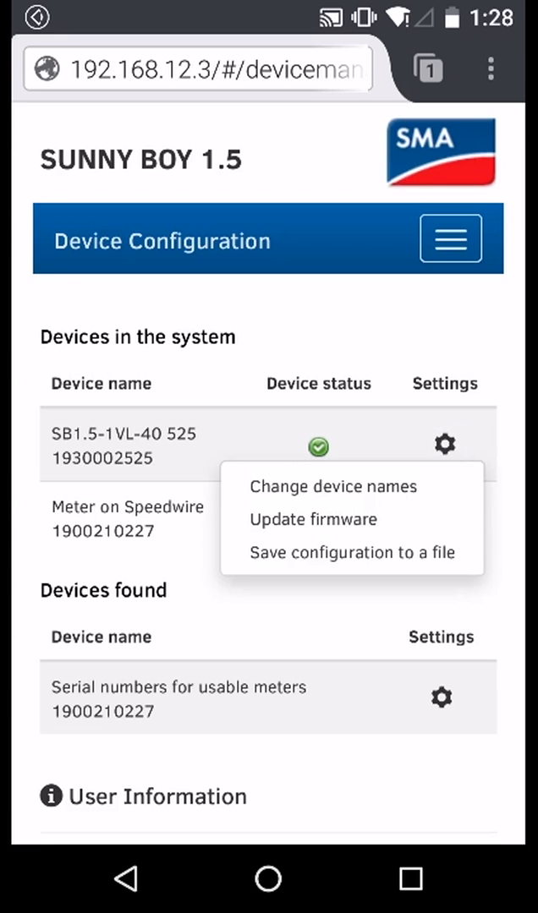
click(313, 518)
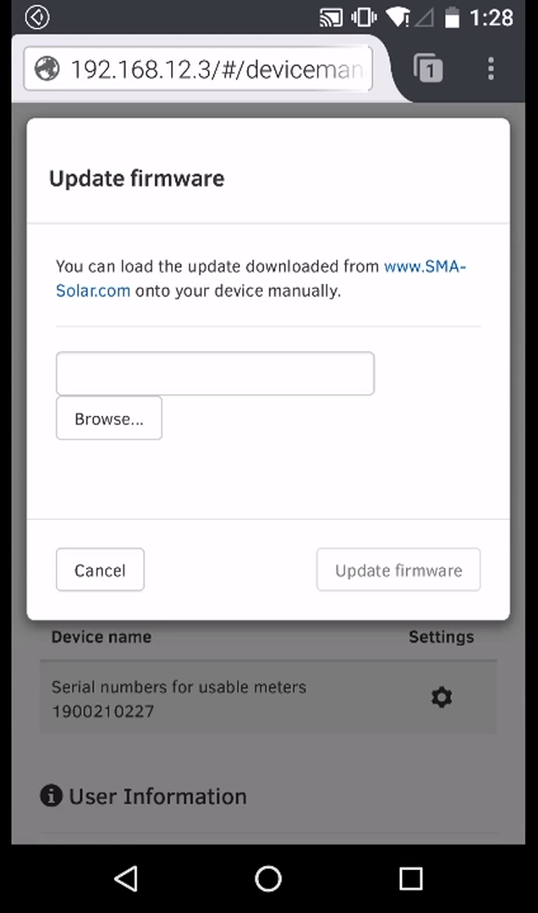
- Browse the phone's Documents via File Manager and load SB1.5-V2.04.03.R.up2 to 100%
click(109, 418)
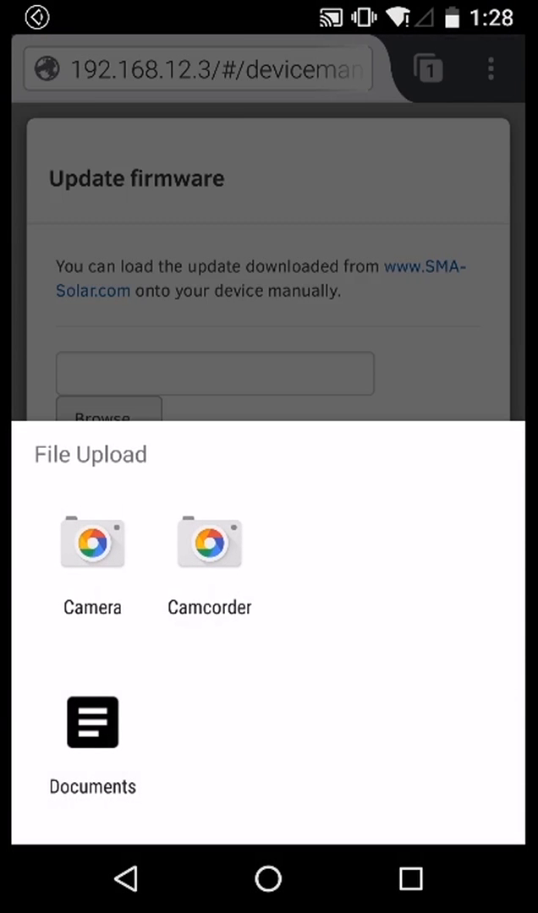
click(92, 738)
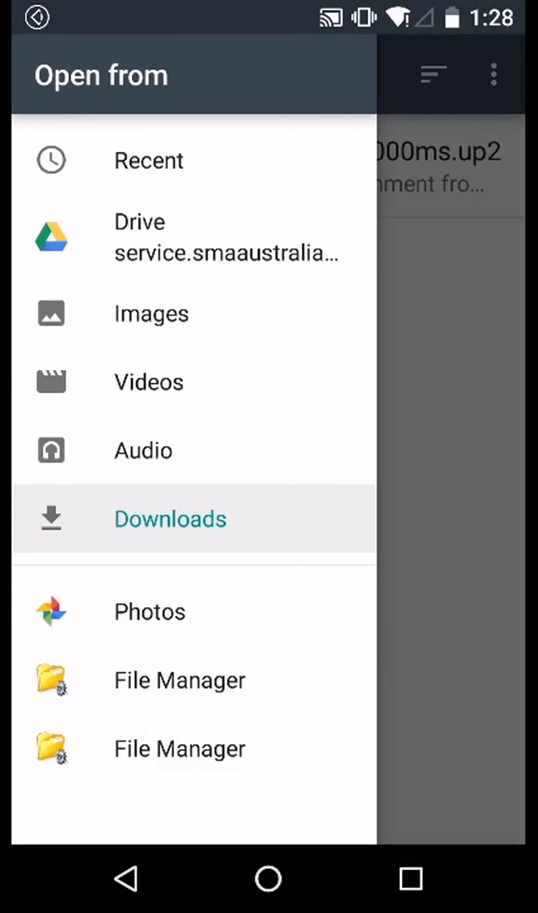
click(179, 679)
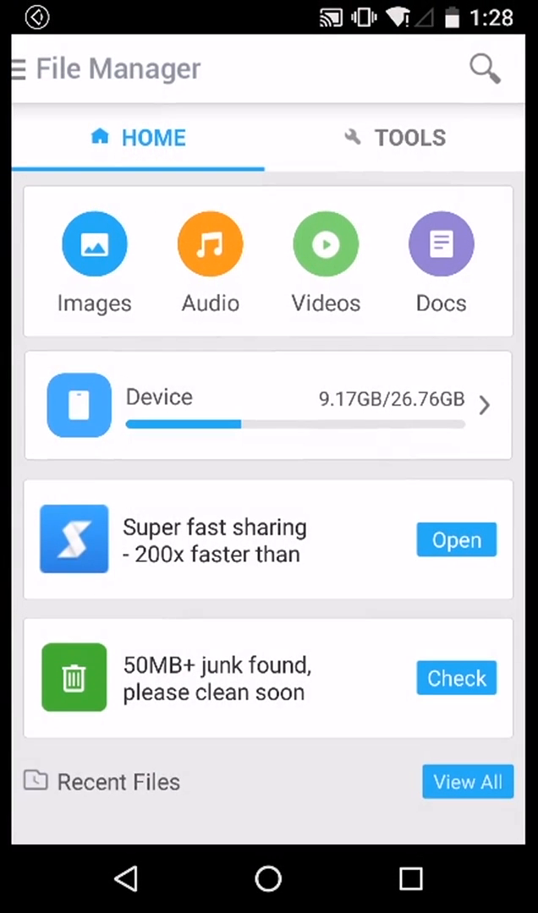
click(20, 68)
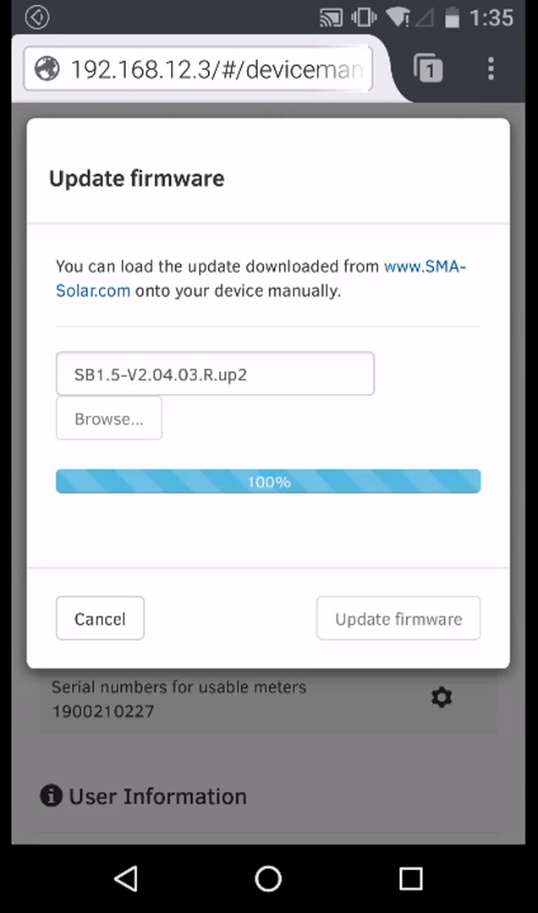
- Install the uploaded firmware and dismiss the No connection notice until Home reloads
click(398, 619)
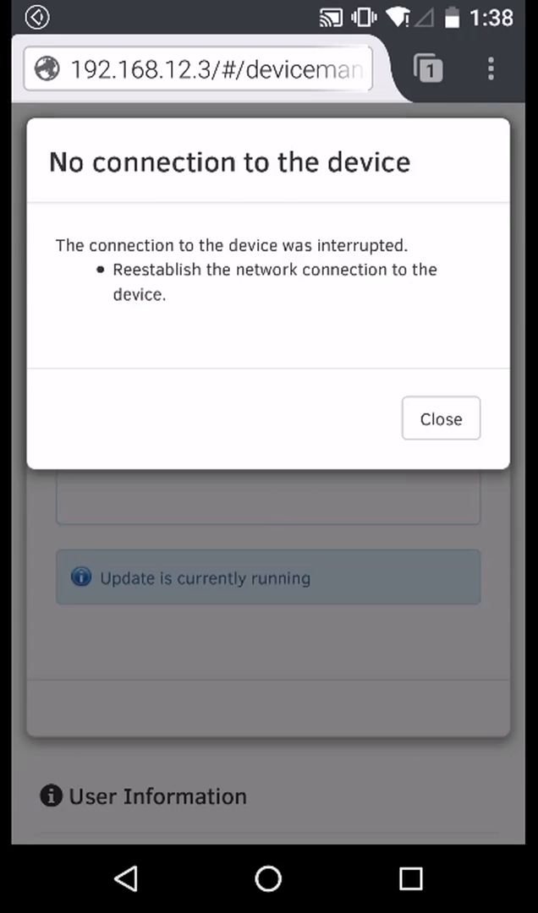
click(440, 418)
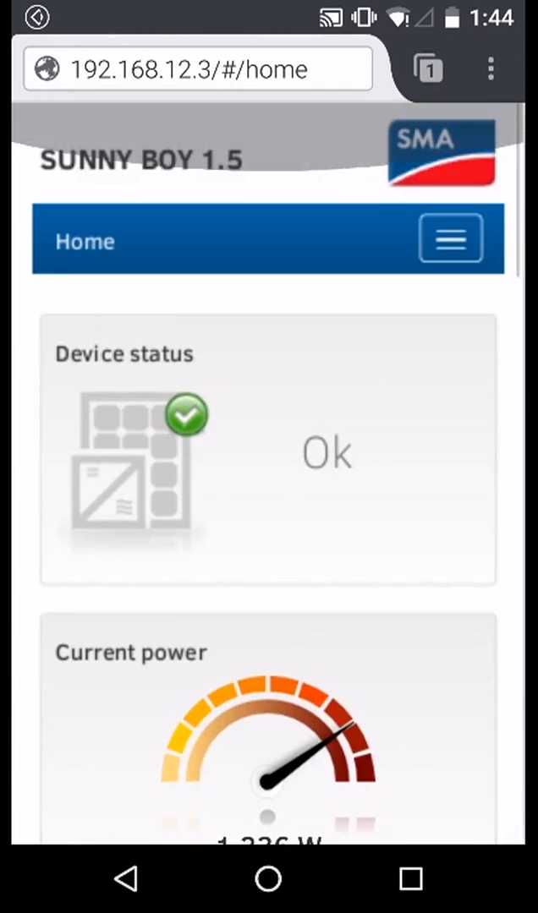
- View the Events log listing Update completed, Update WebUI and Update main CPU
click(450, 240)
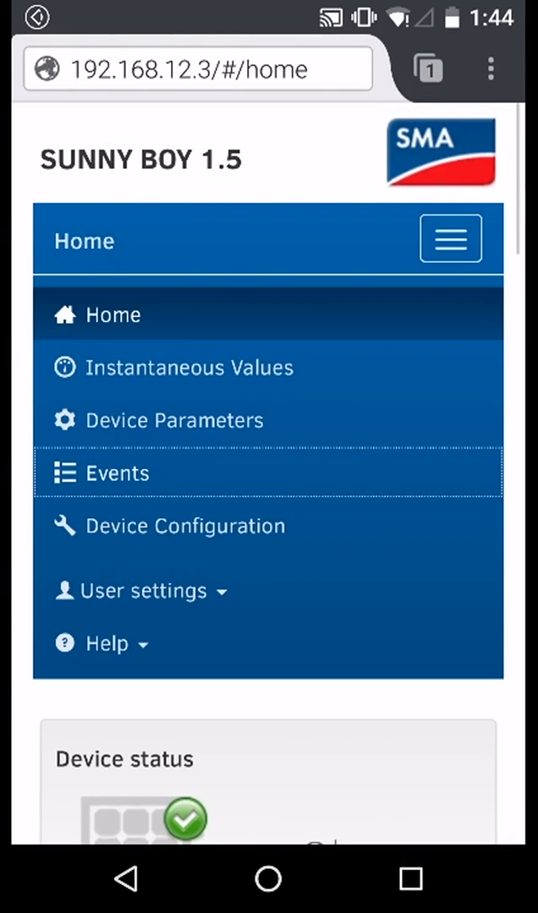
click(115, 473)
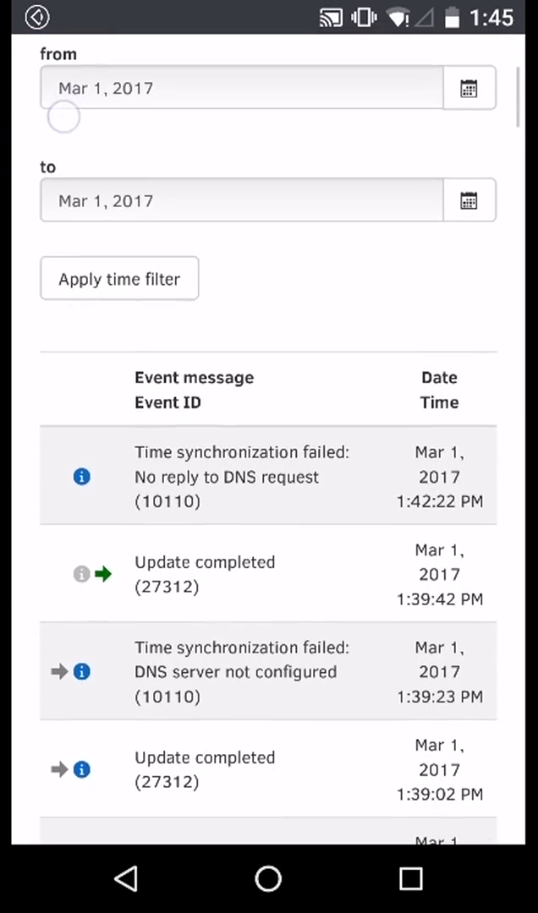
scroll(down, 3)
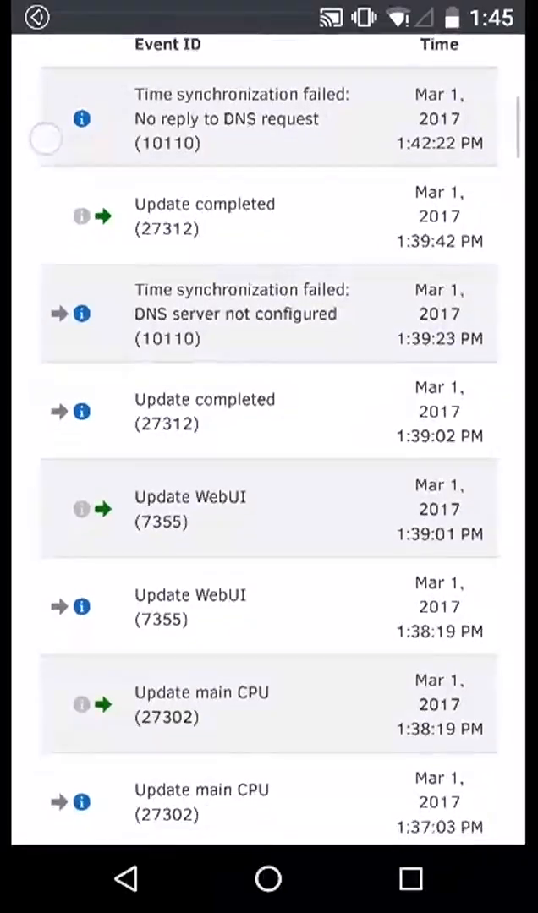
scroll(down, 3)
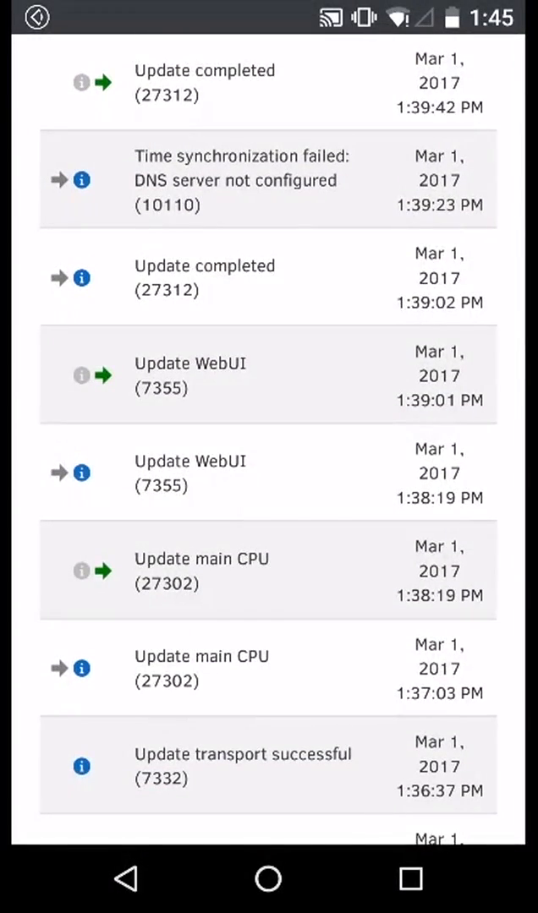